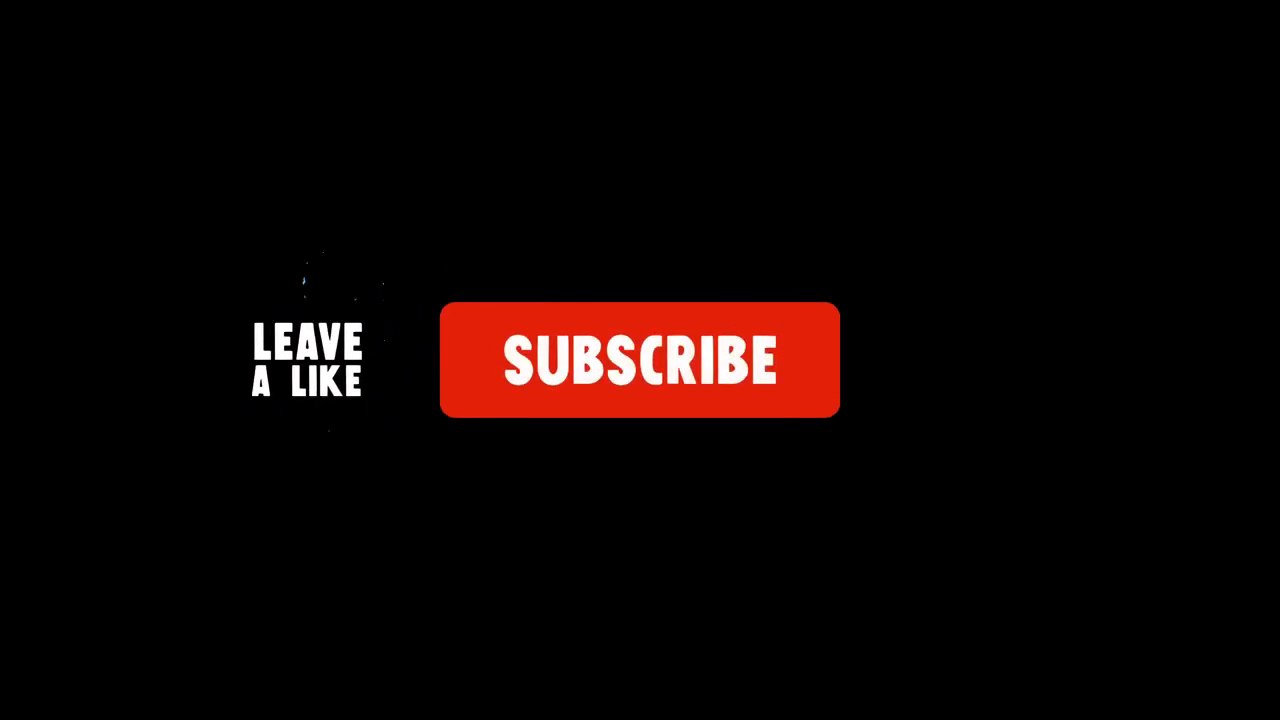
- Play the outro preview through to the thumbs-up, yellow bell and SUBSCRIBED banner
click(640, 360)
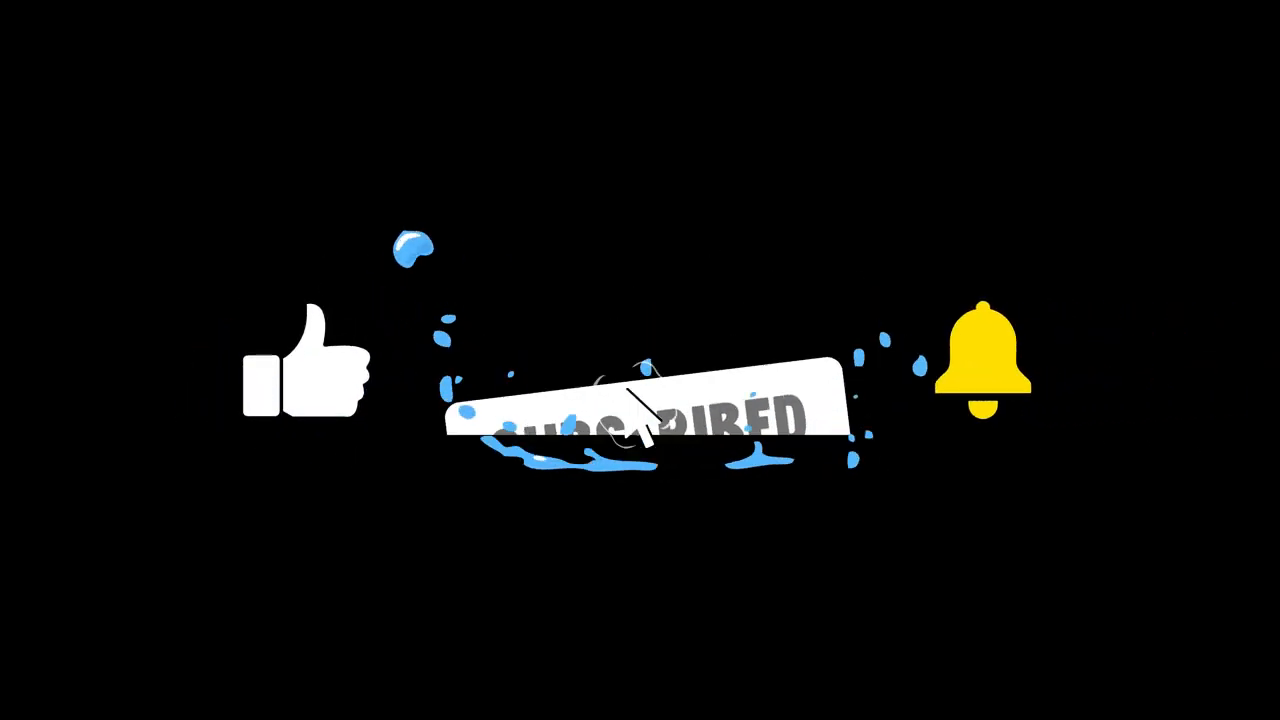